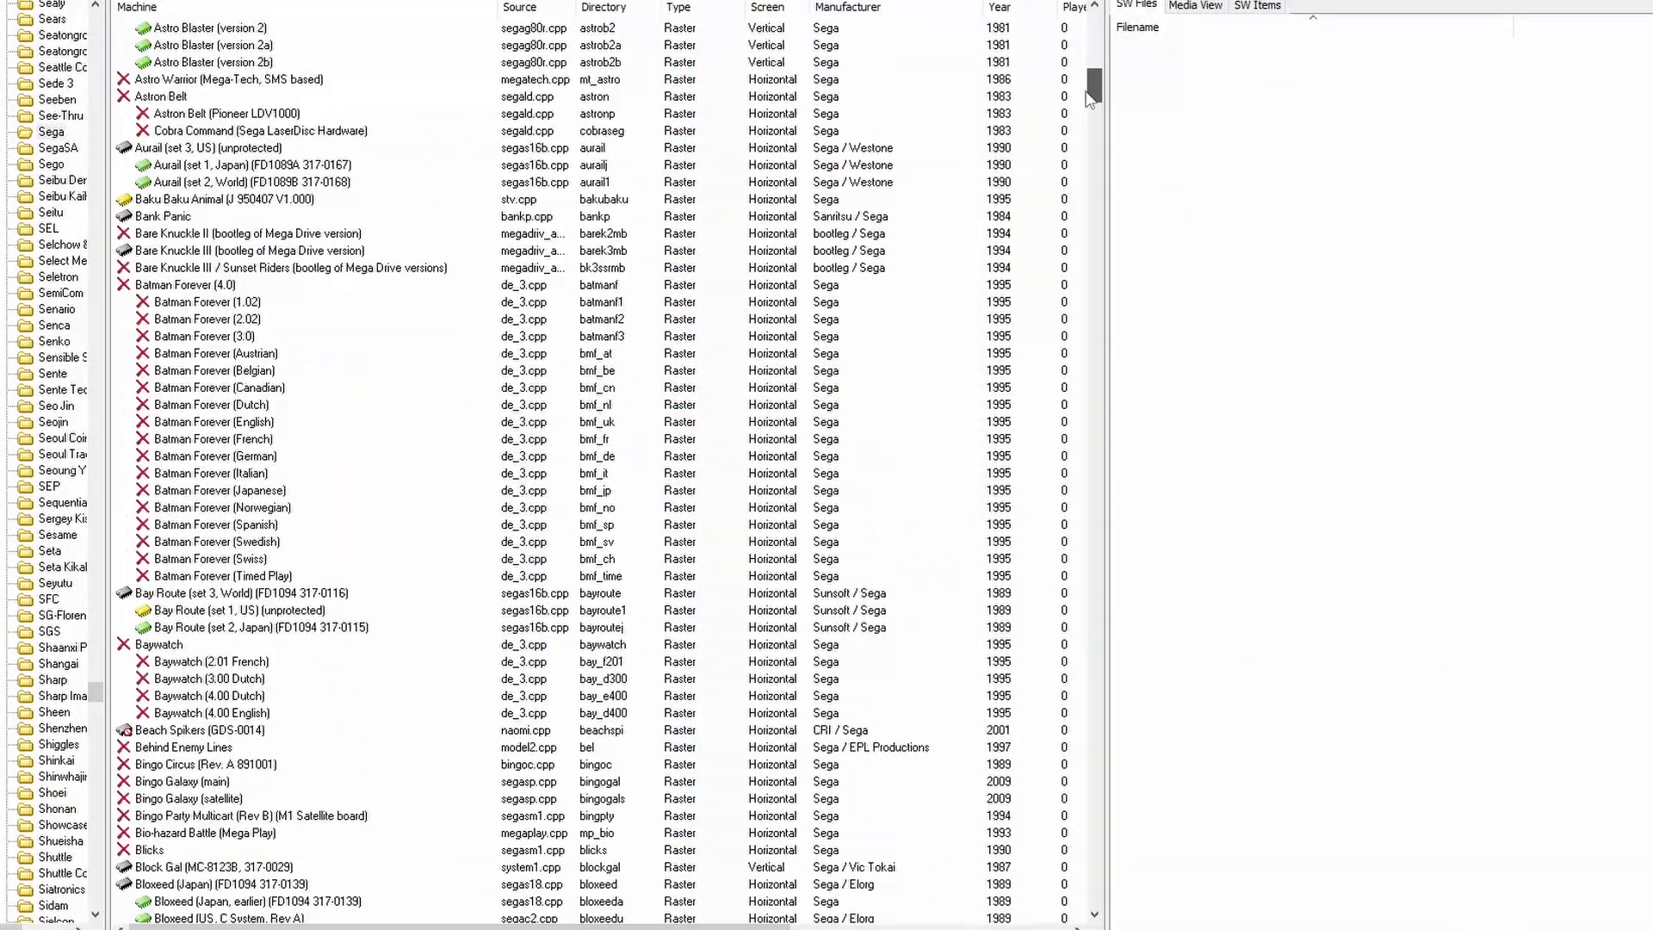
- Scroll through the Sega master download page's hardware breakdown and highlight the Sega Arcade 1984 & Before file entry
scroll(down, 3)
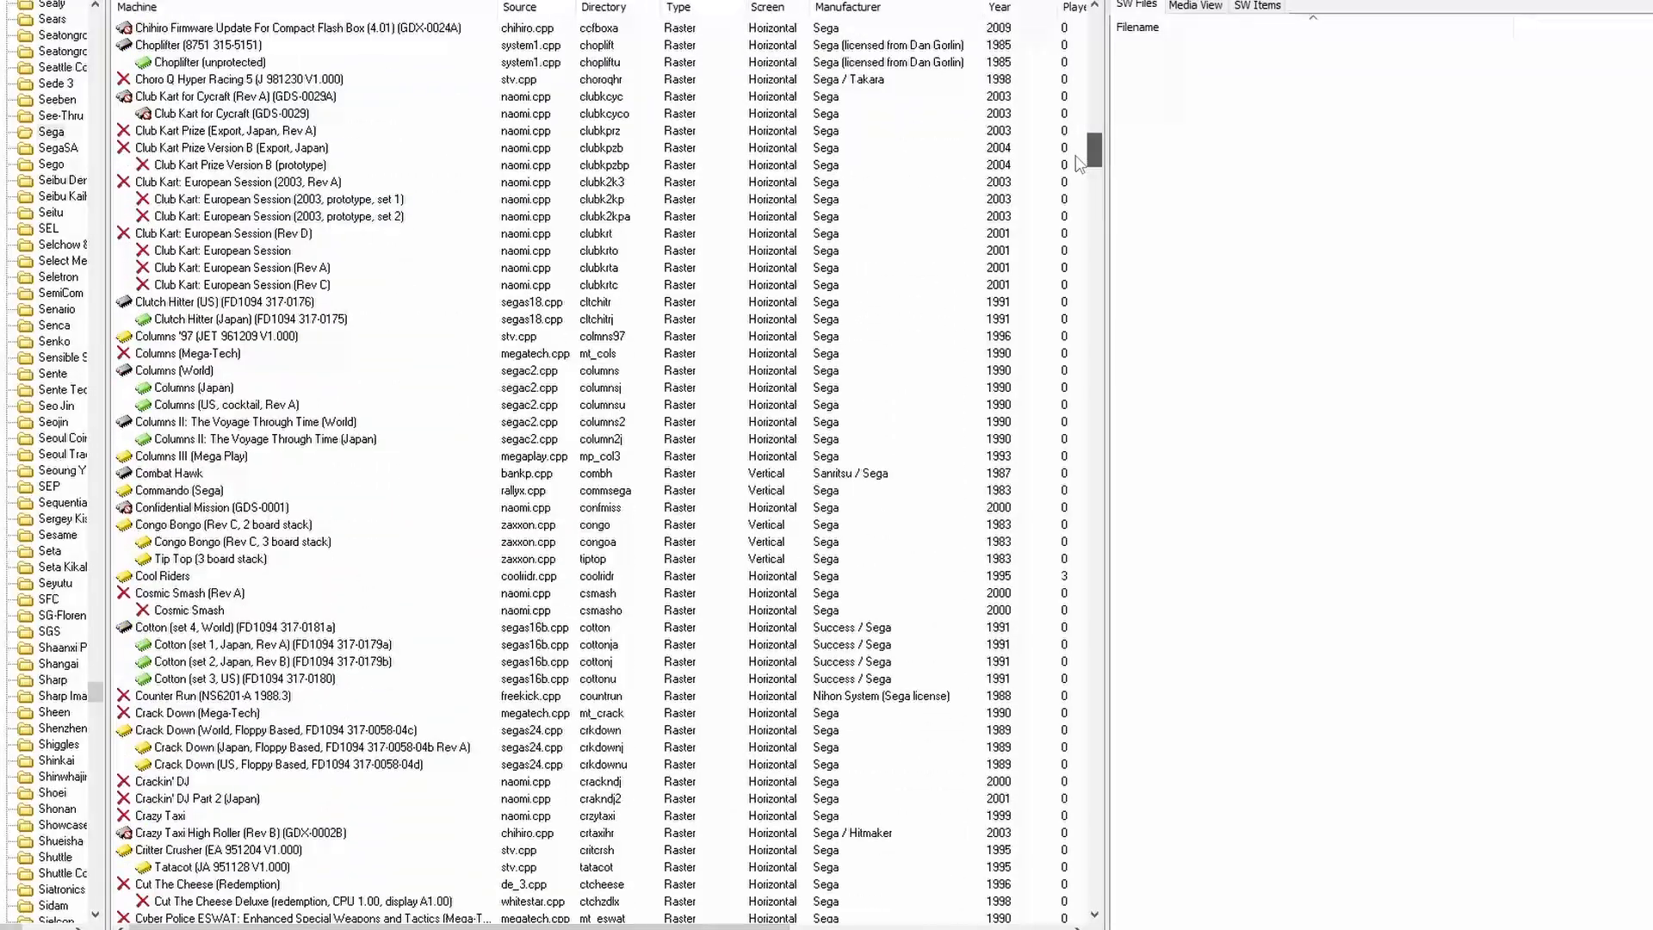
scroll(down, 3)
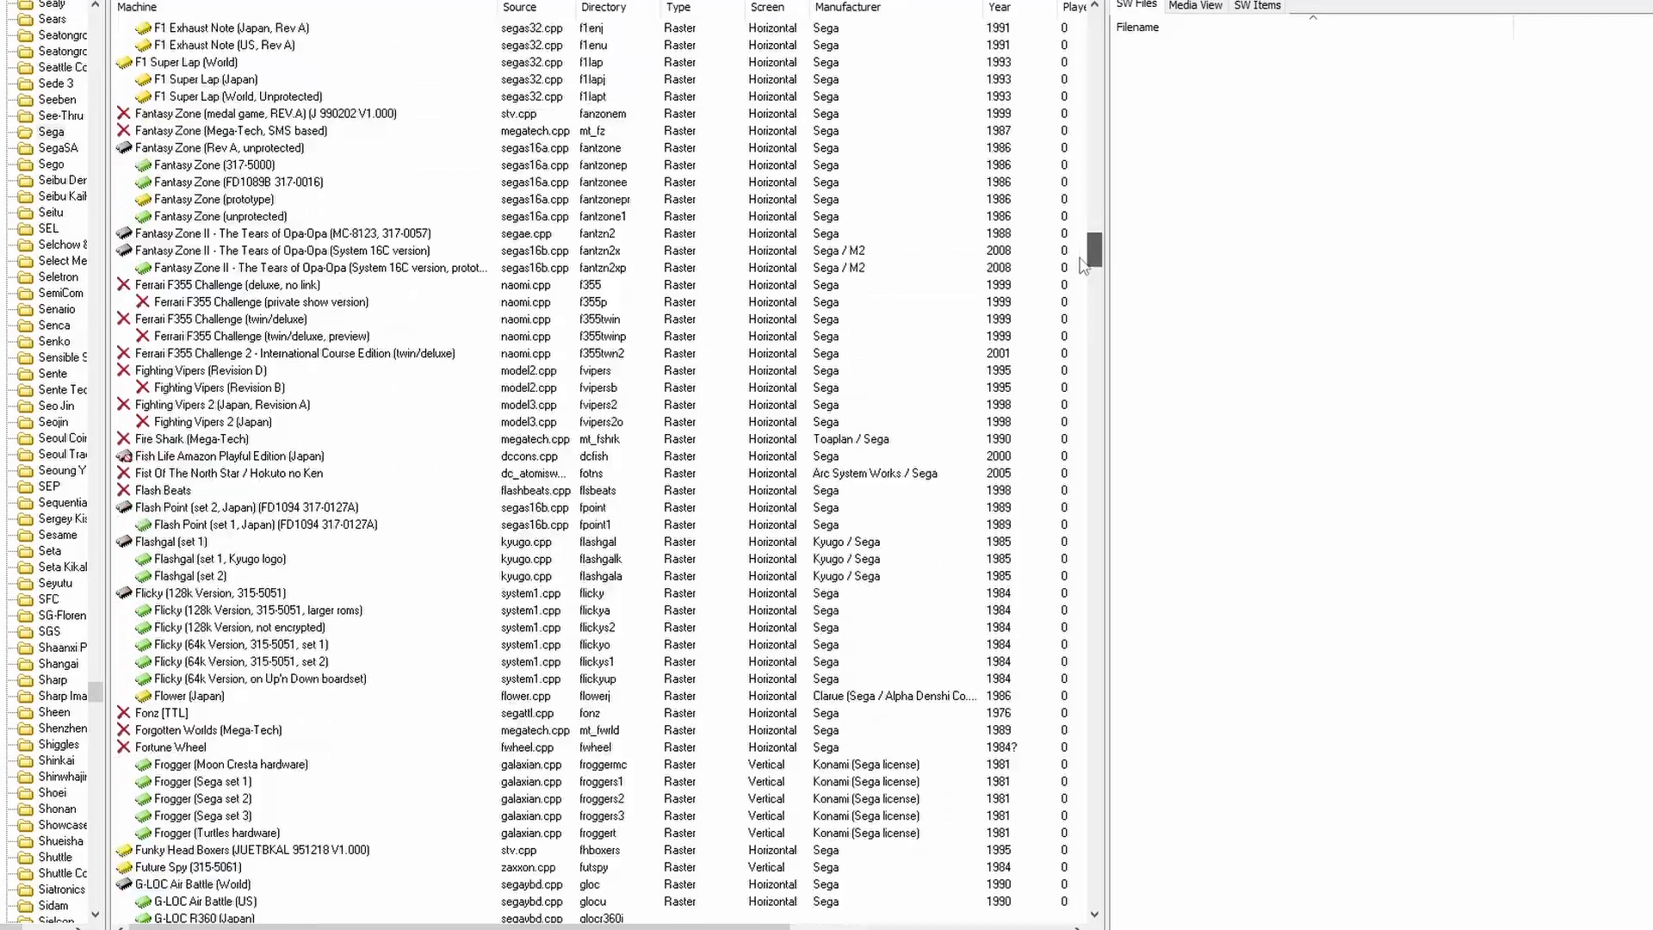
scroll(down, 3)
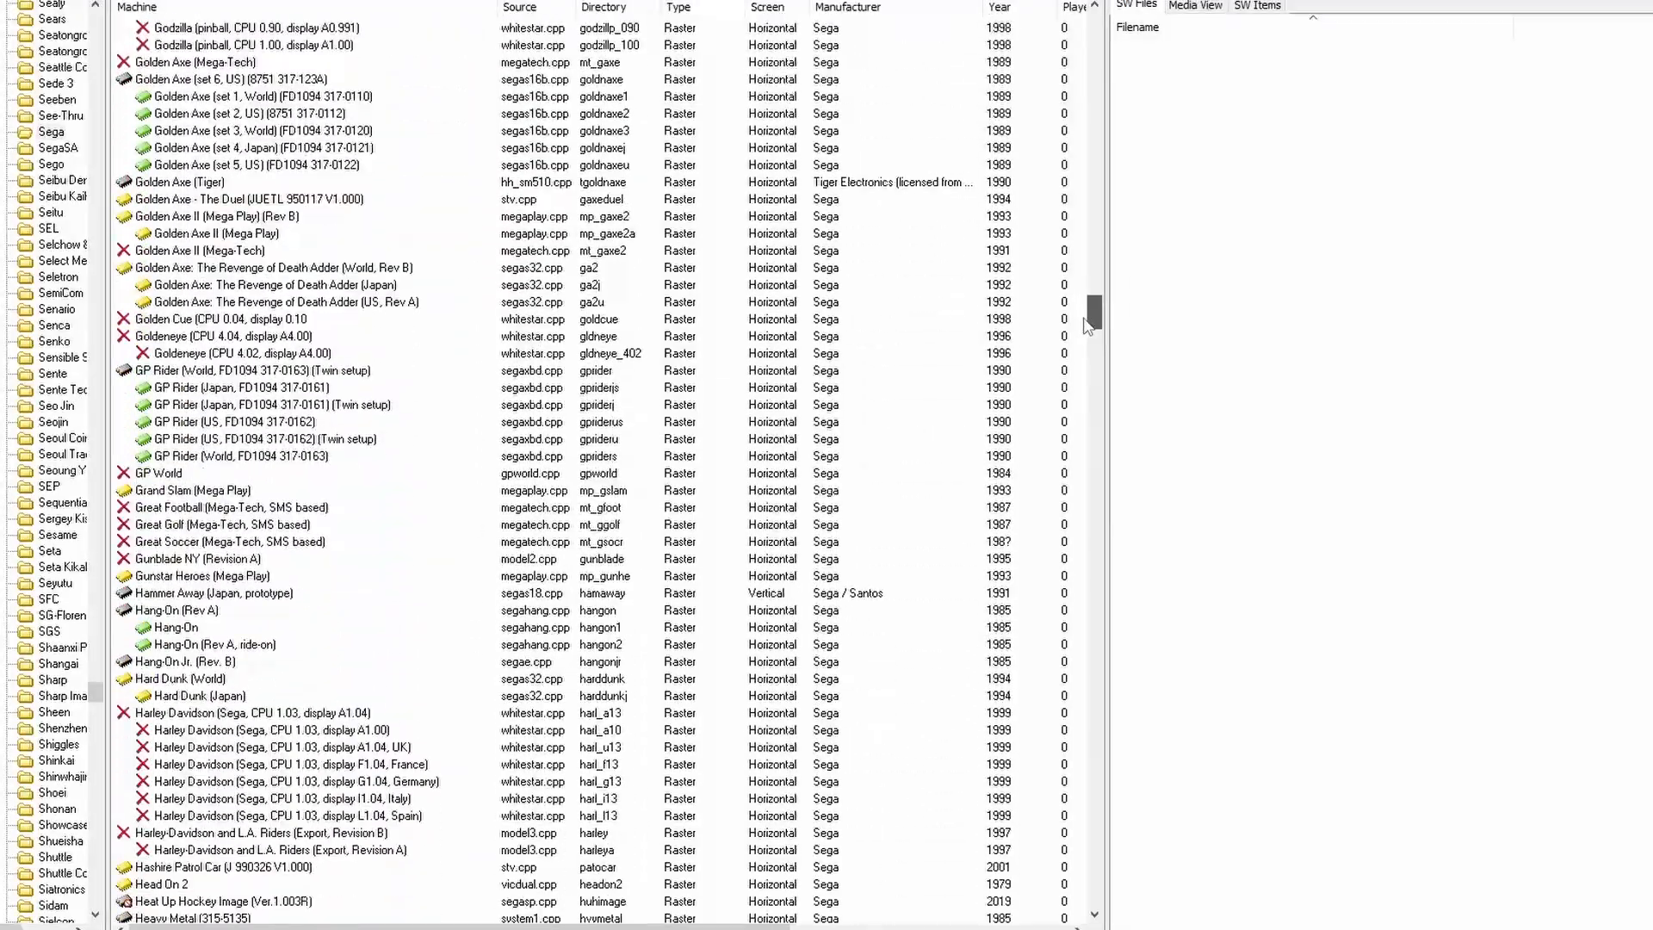
scroll(down, 3)
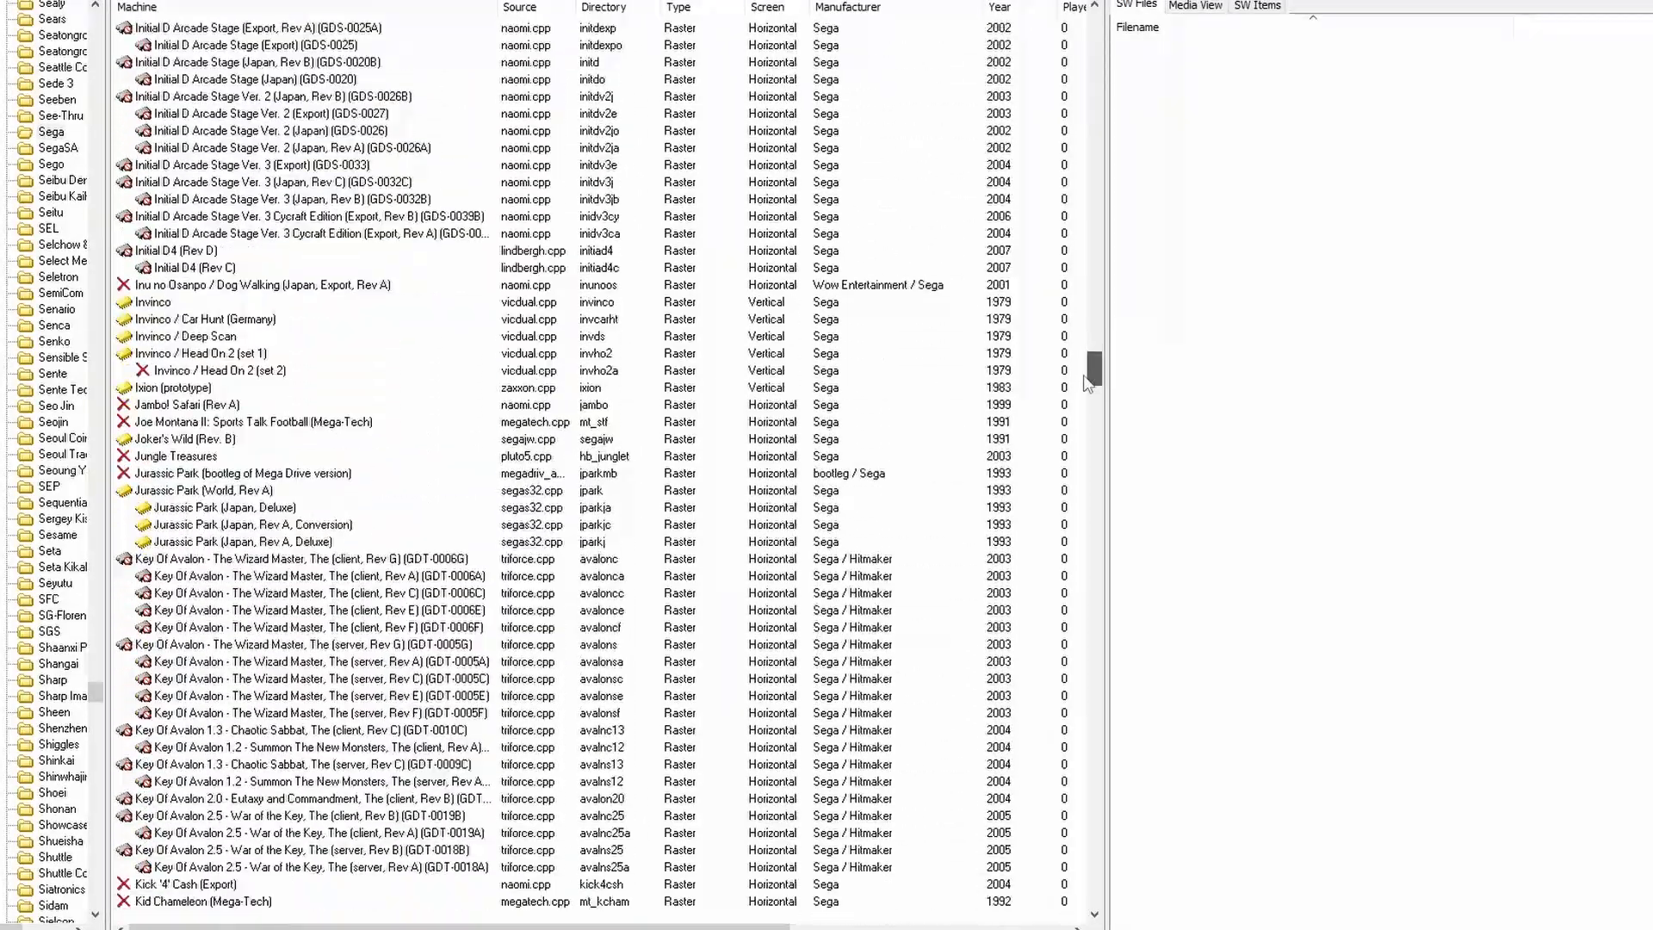
scroll(down, 3)
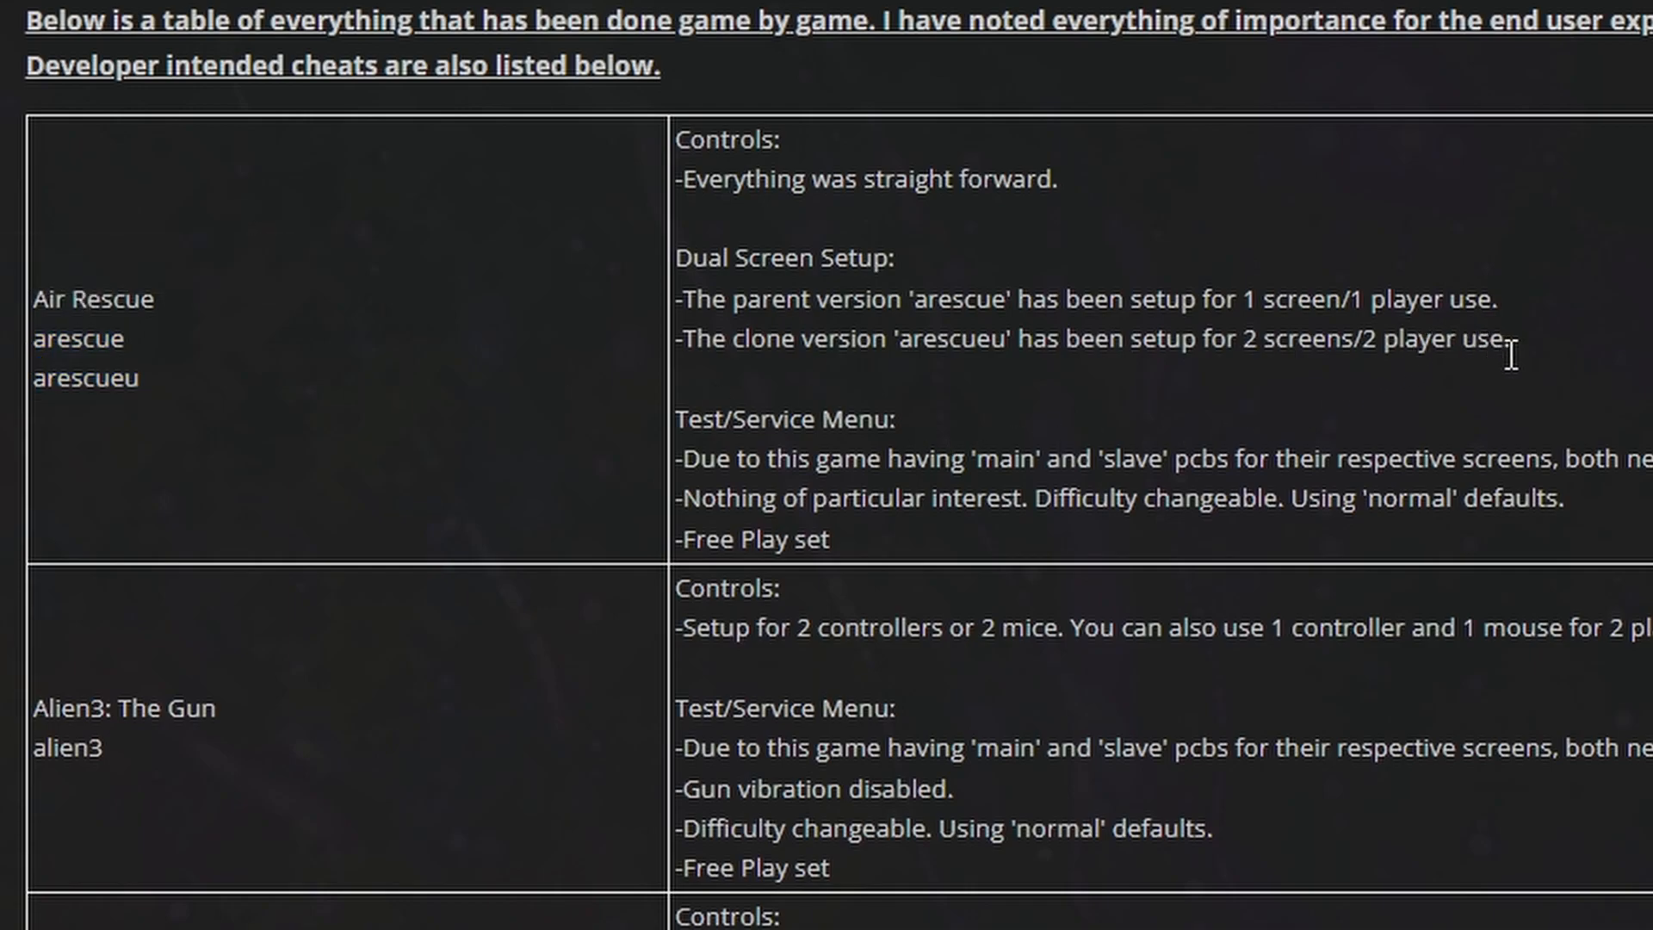
drag(681, 257, 1510, 340)
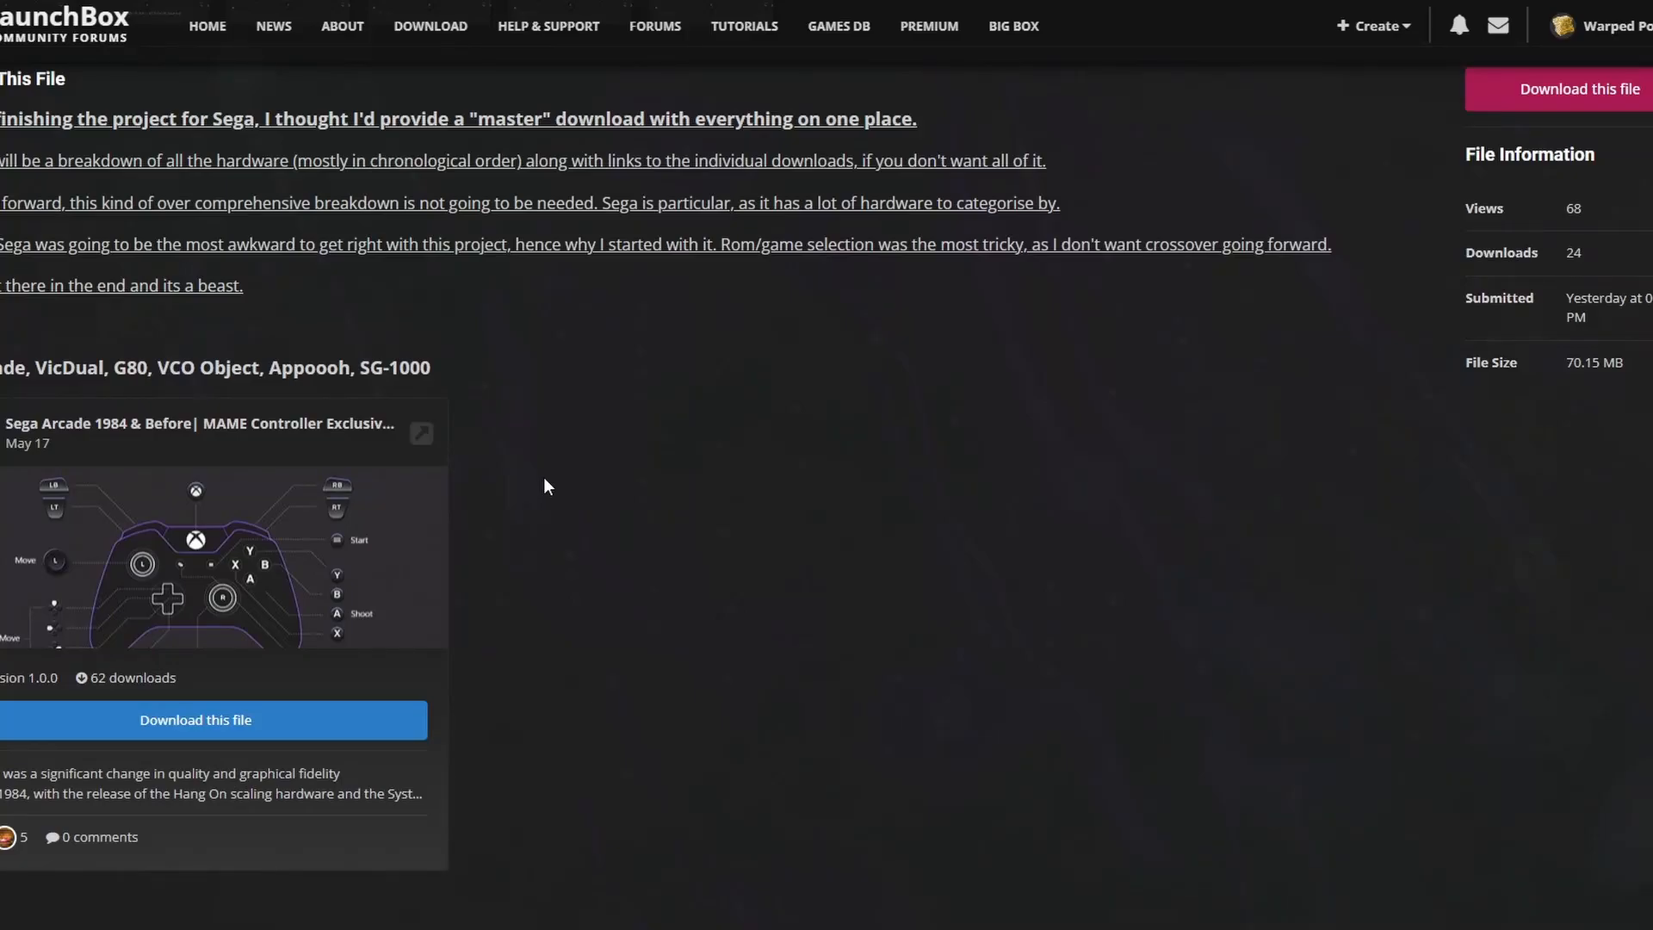
scroll(down, 3)
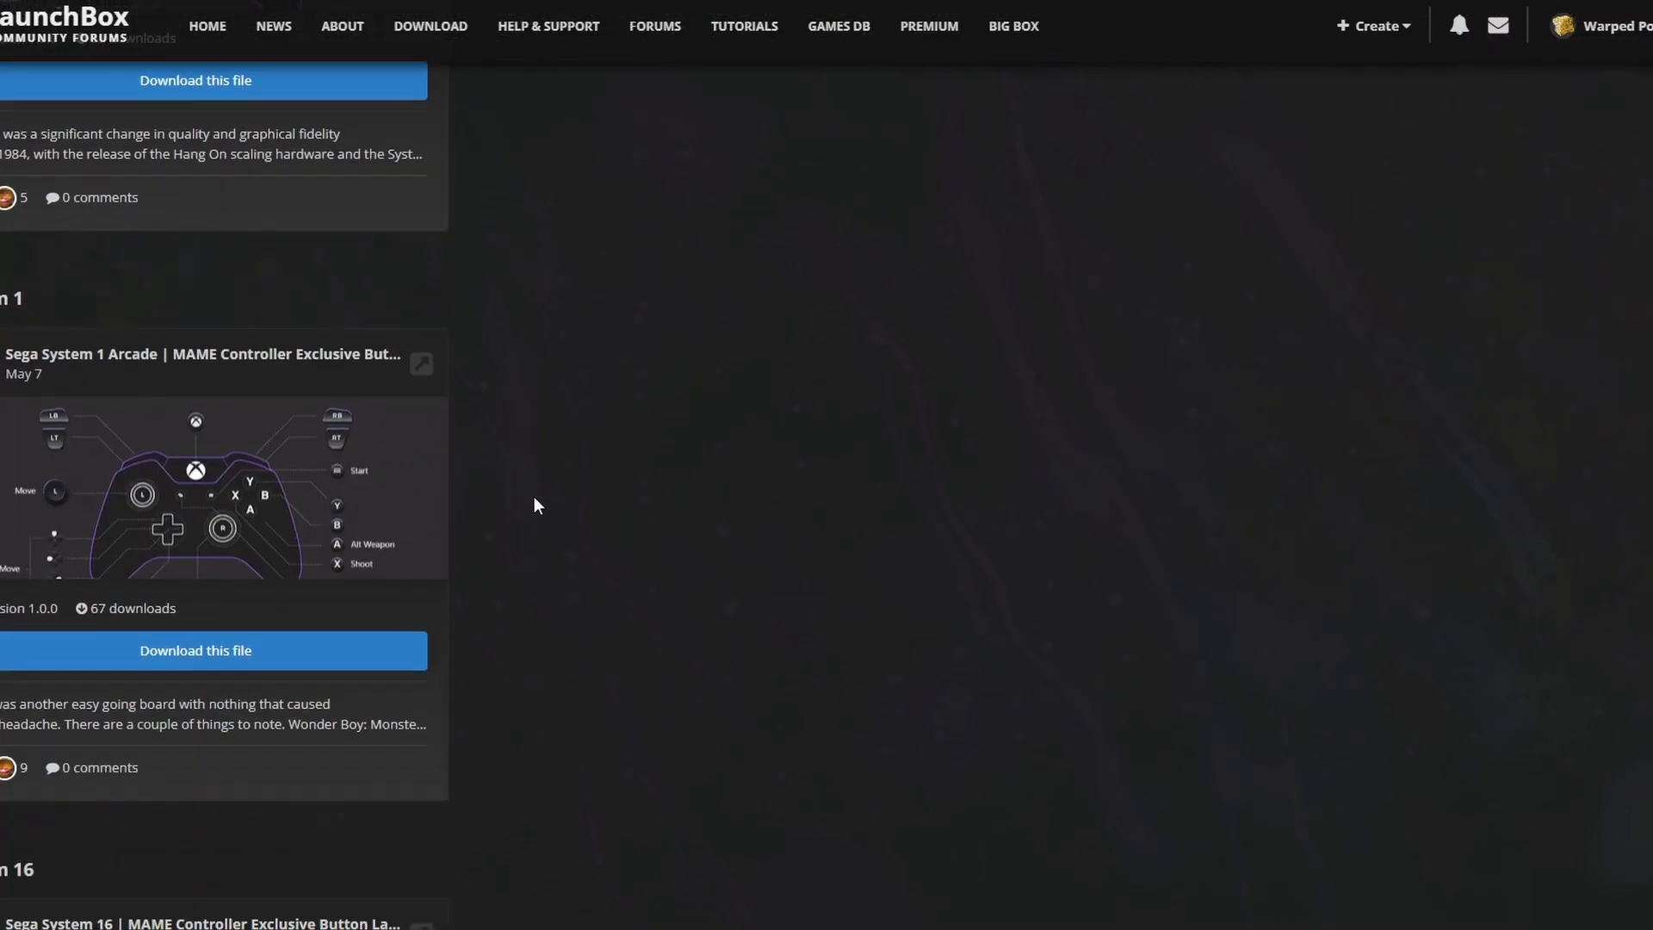
scroll(down, 3)
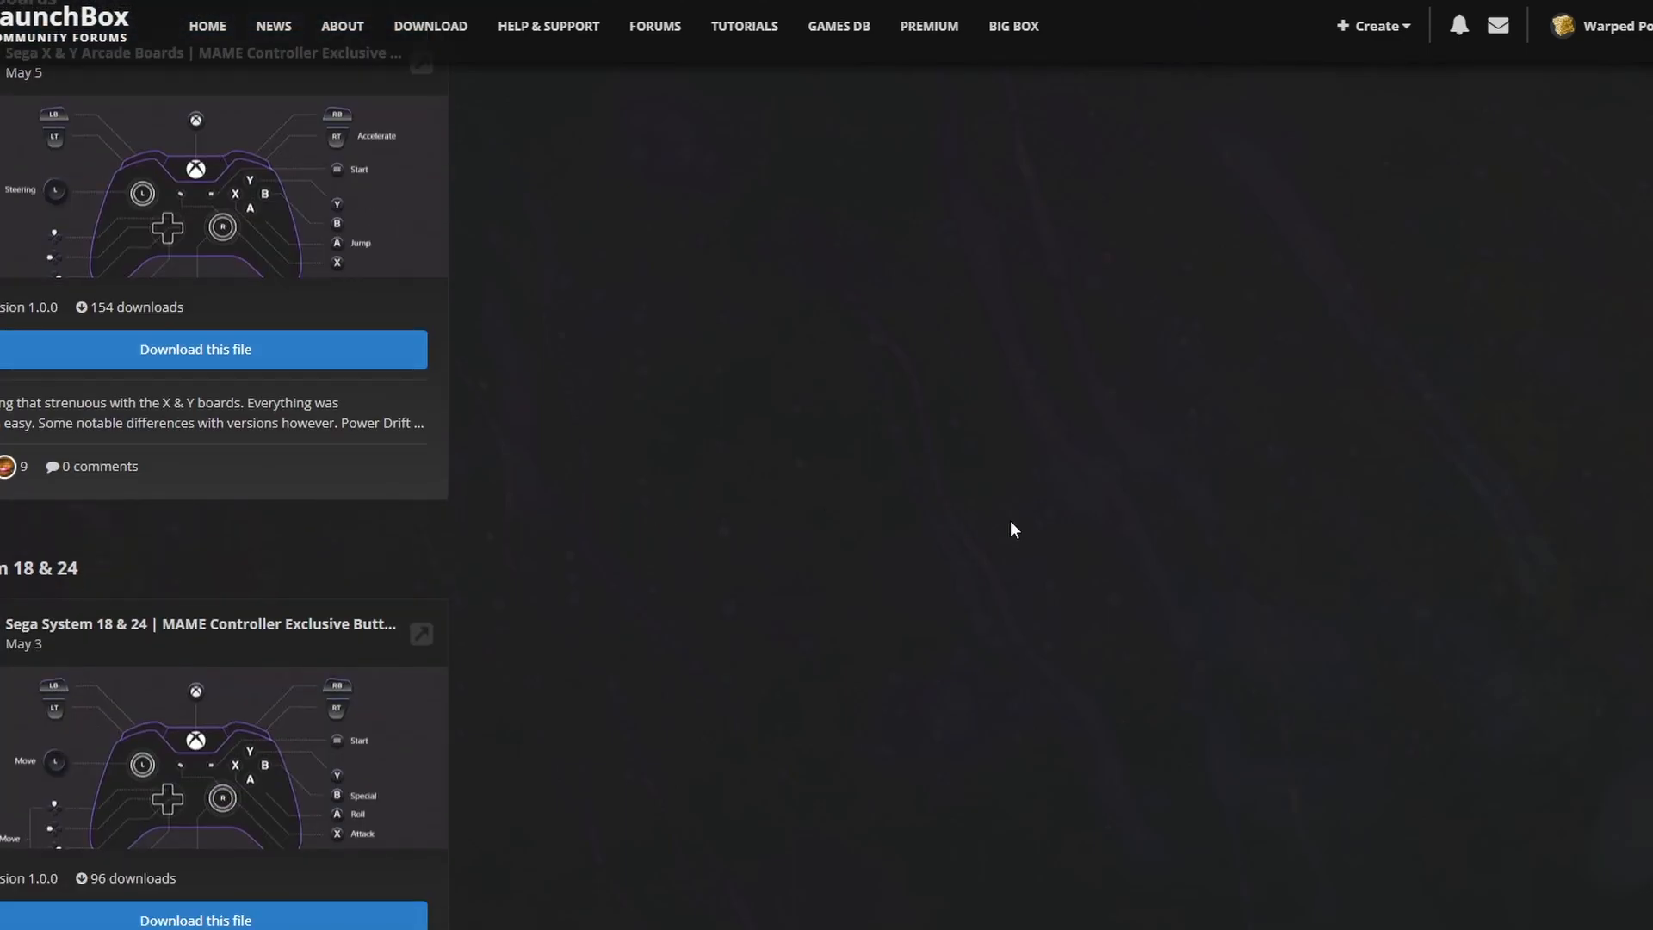